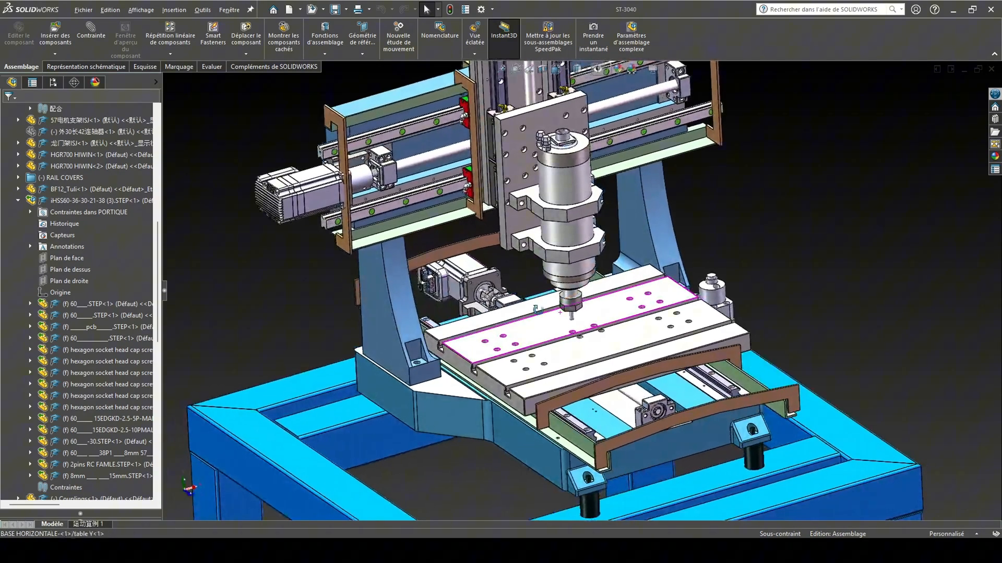
# Expand the X轴 subassembly under the PORTIQUE gantry in the FeatureManager tree.
pyautogui.click(211, 67)
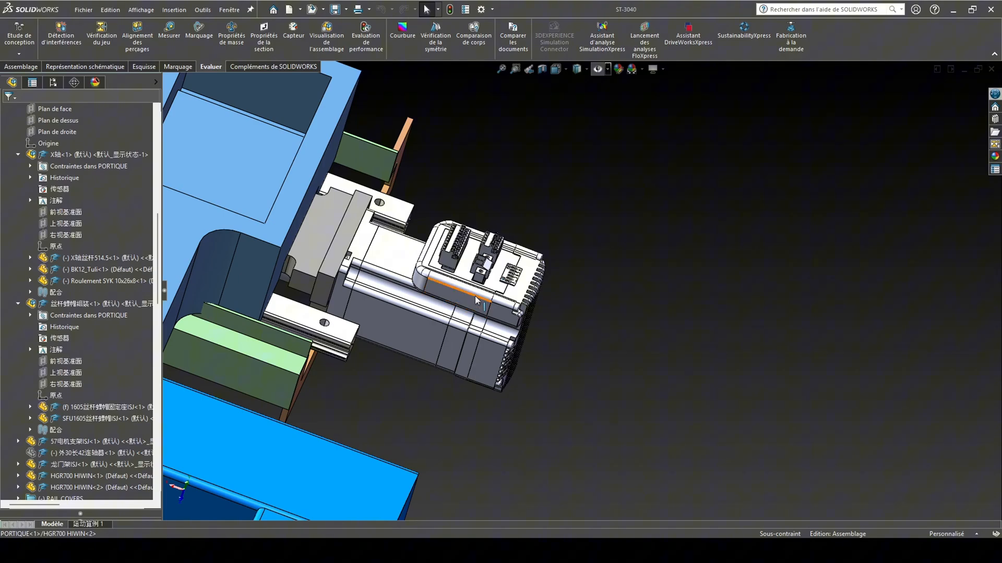
# Filter the FeatureManager tree toward the Z-axis coupling parts under ENSEMBLE Z.
pyautogui.write('*torque^^^')
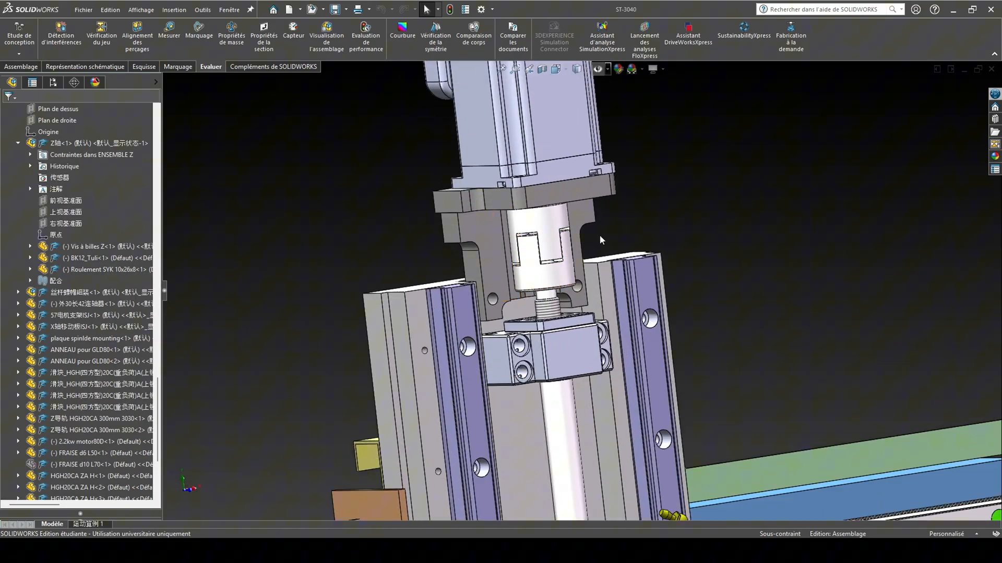
# Orbit and pull back the view to show the full Z-axis column with its motor on top.
pyautogui.click(563, 350)
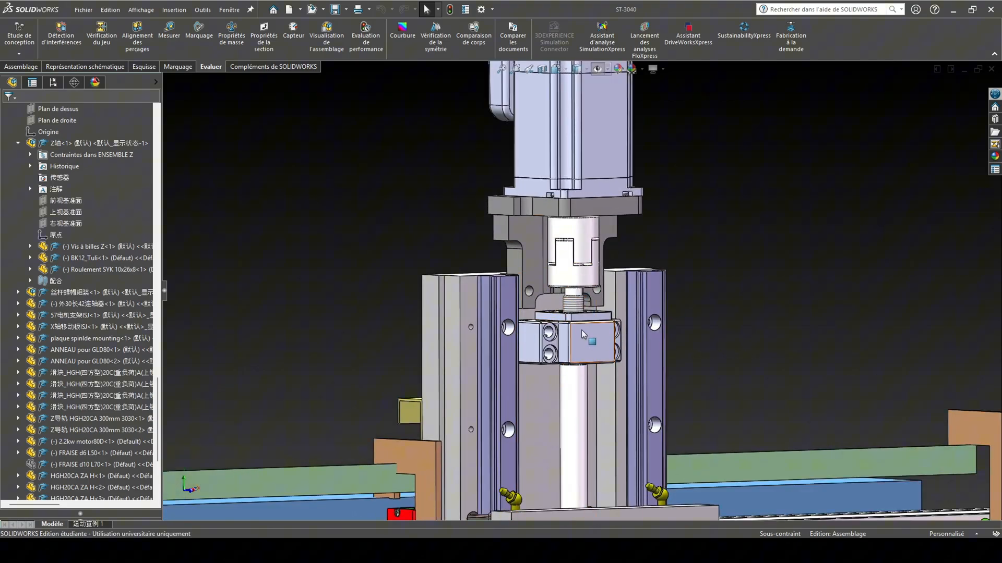
pyautogui.moveTo(582, 332); pyautogui.dragTo(530, 351)
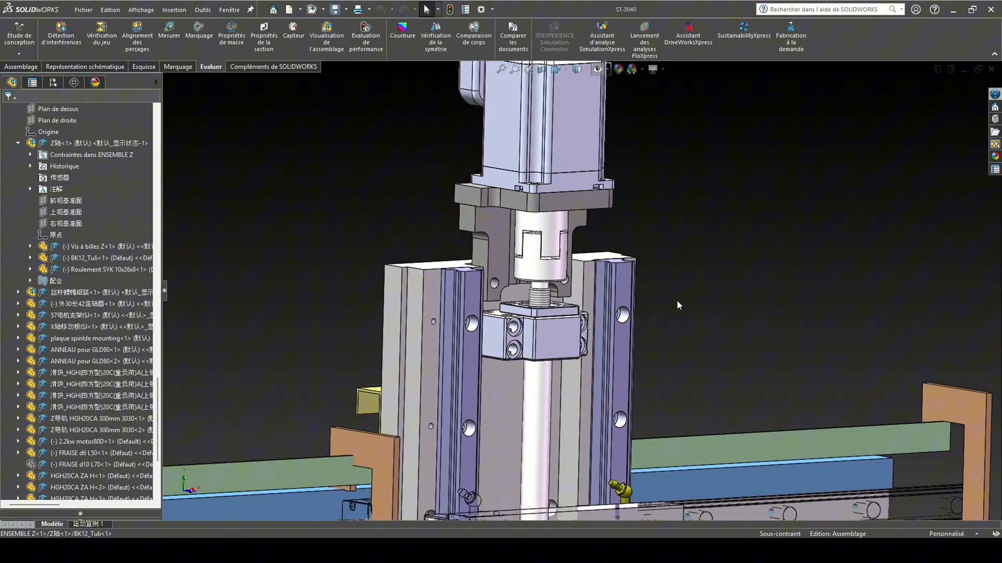
pyautogui.moveTo(677, 306); pyautogui.dragTo(626, 281)
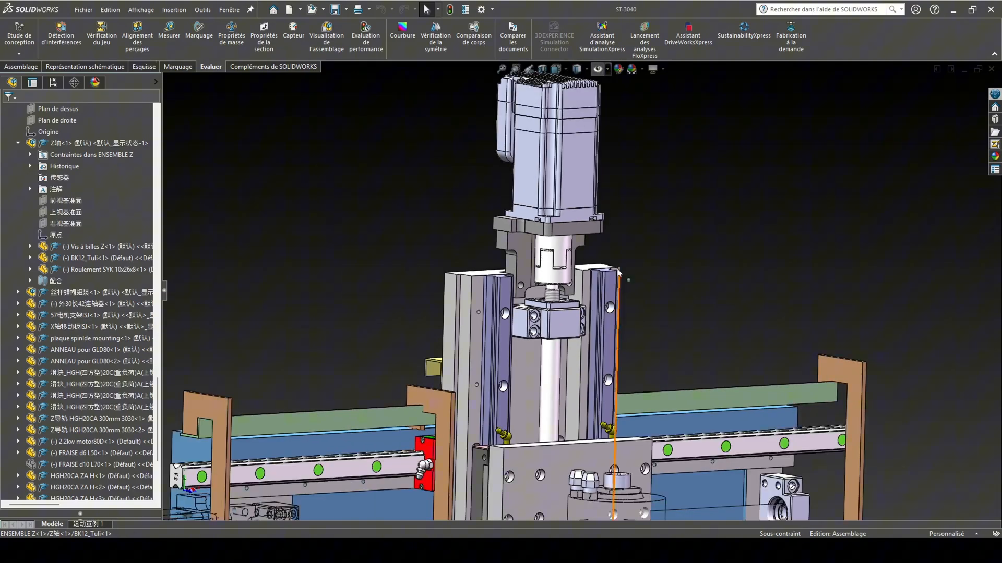
# Orbit the Z-axis assembly before opening Chassis mecano acier V2 in its own window.
pyautogui.moveTo(619, 275); pyautogui.dragTo(661, 324)
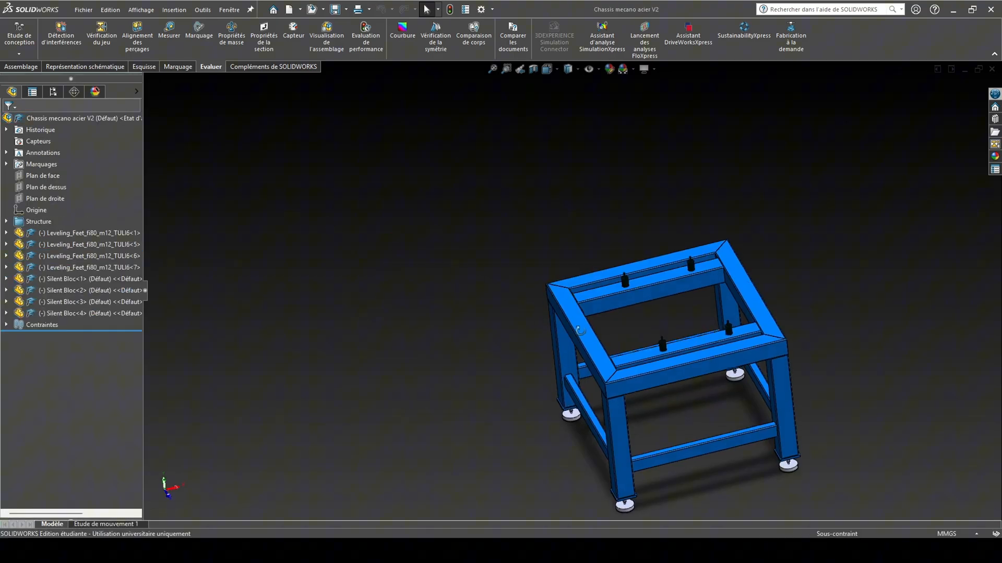
# Rotate the steel chassis, start the Measure tool on it, then return to the ST-3040 assembly.
pyautogui.moveTo(578, 330); pyautogui.dragTo(653, 326)
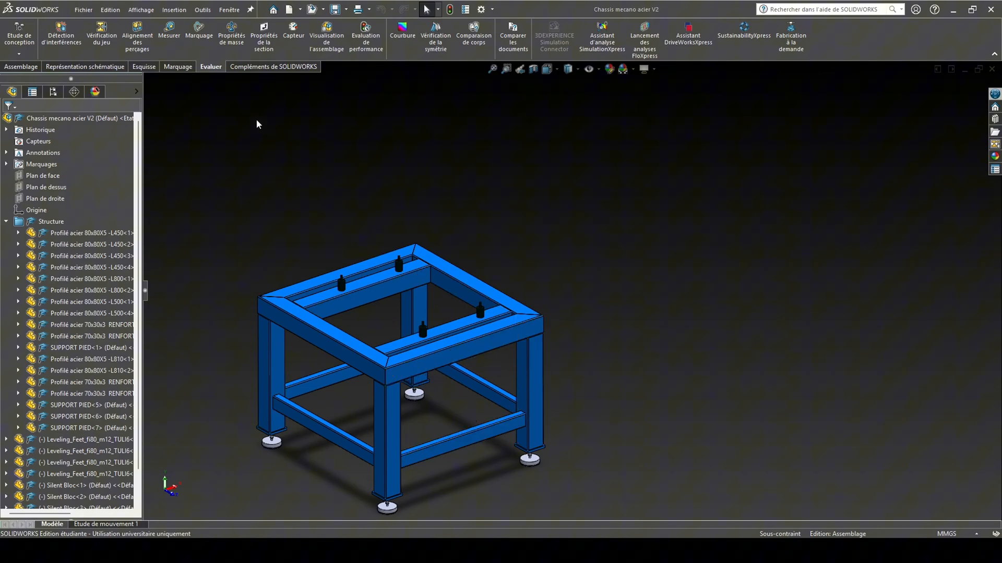
pyautogui.click(168, 38)
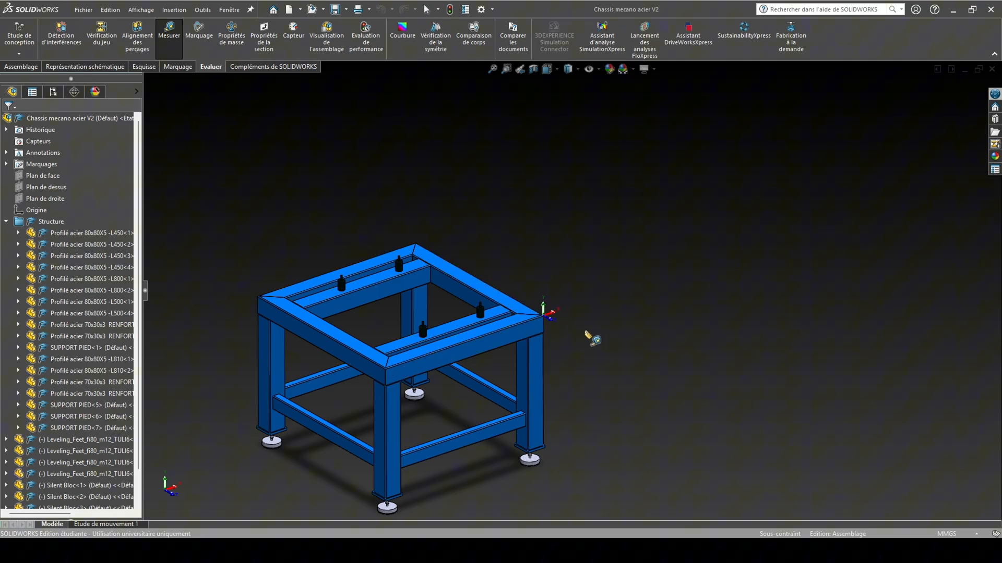
pyautogui.scroll(3)
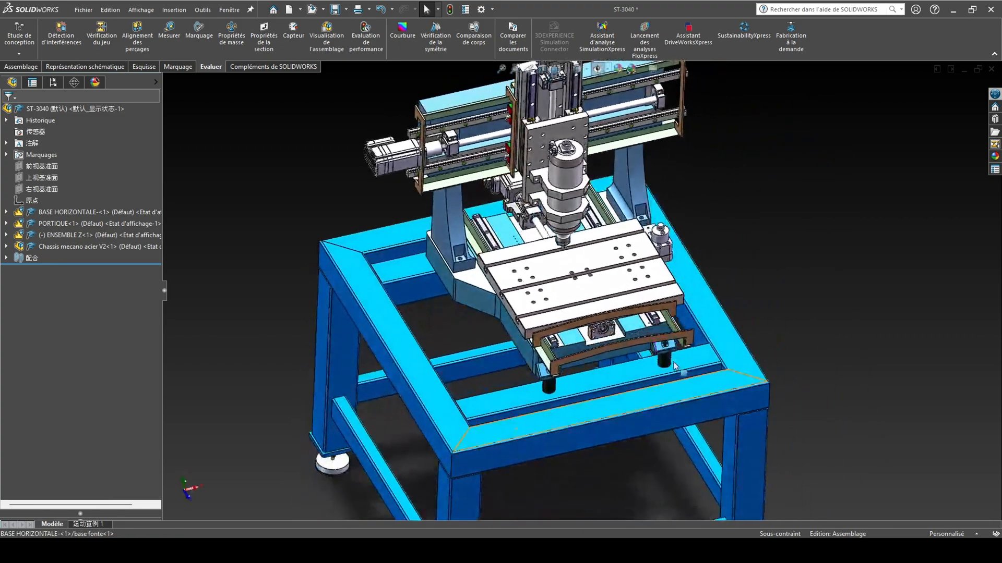
pyautogui.scroll(-3)
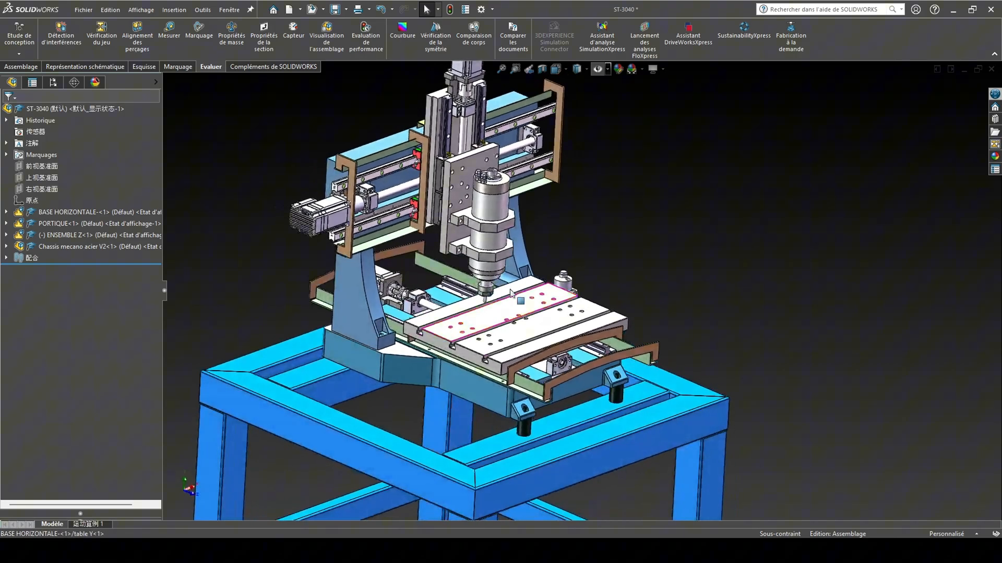
pyautogui.moveTo(512, 294); pyautogui.dragTo(539, 262)
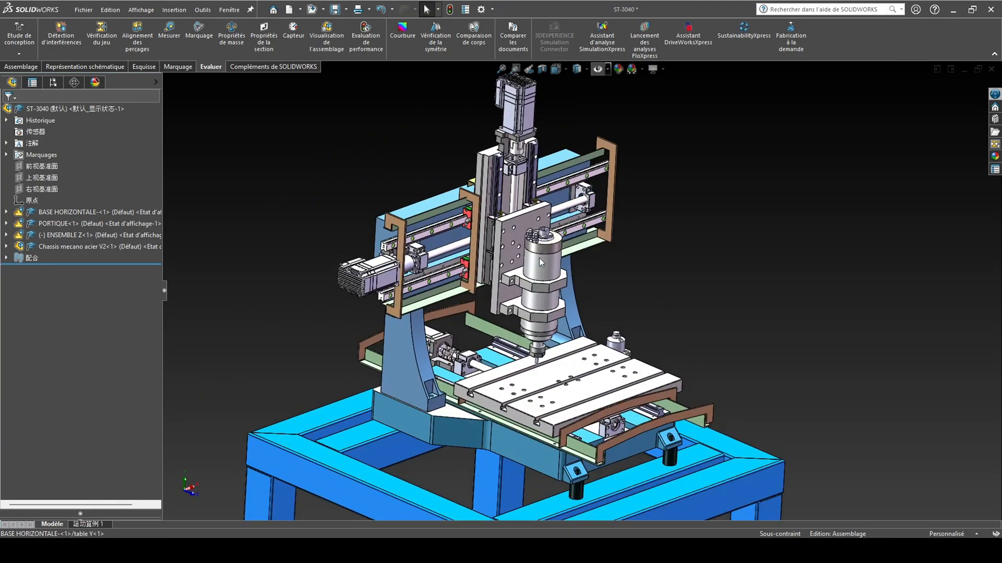